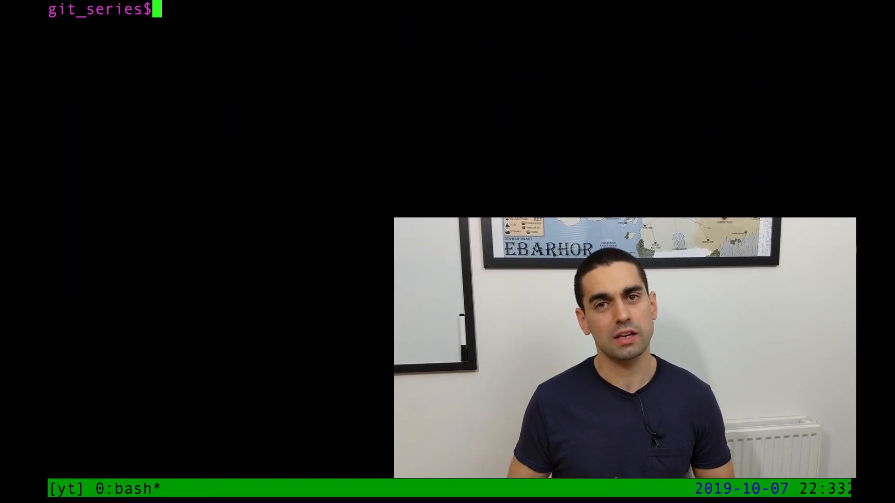
# - List the branches and check the repository status and commit history on master
pyautogui.write('git branch')
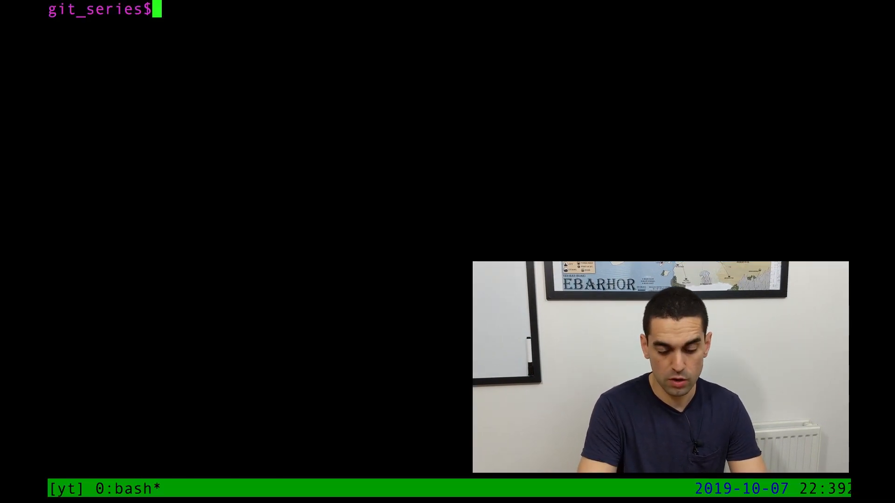
pyautogui.write('git branch')
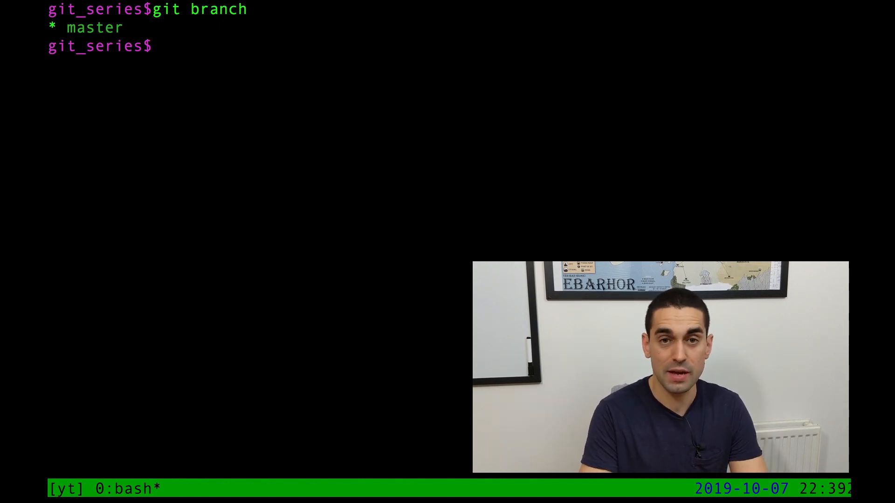
pyautogui.write('git')
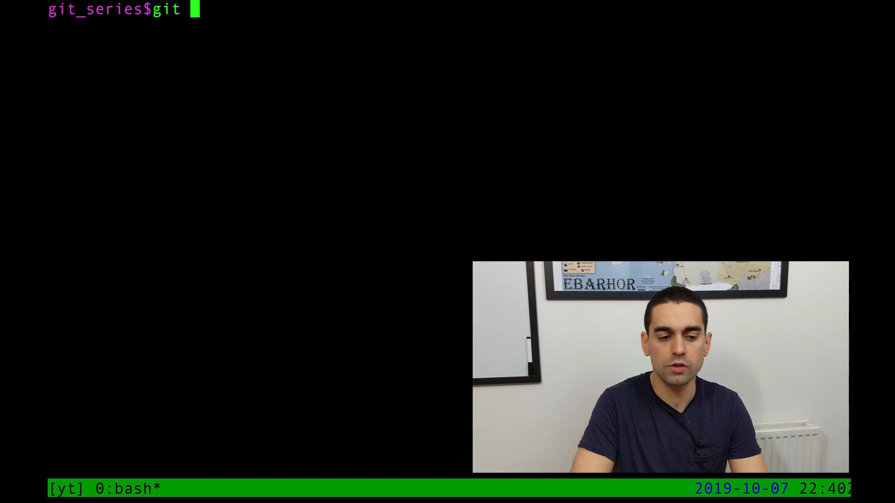
pyautogui.write('status')
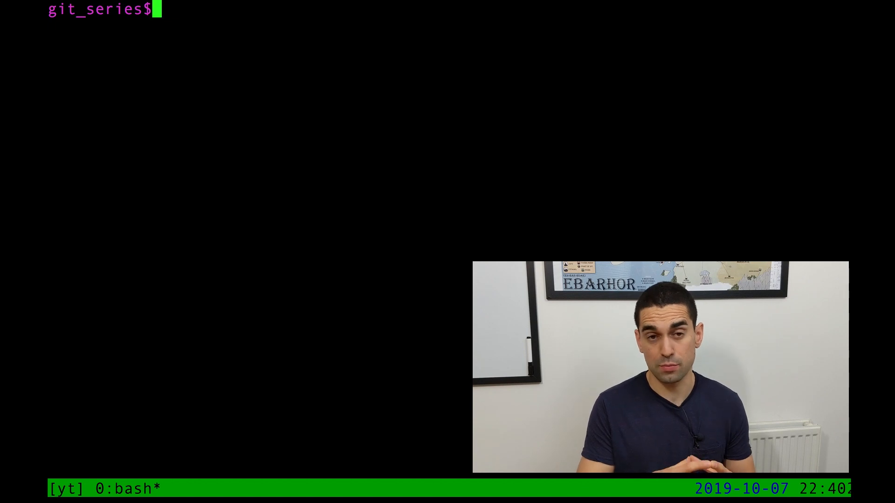
pyautogui.write('git log')
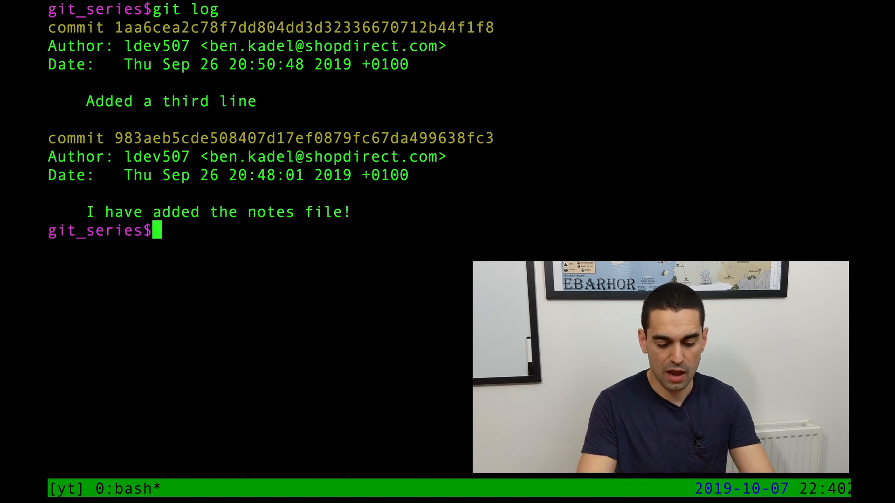
# - Create a branch named test and confirm it is listed beside master
pyautogui.write('git branch')
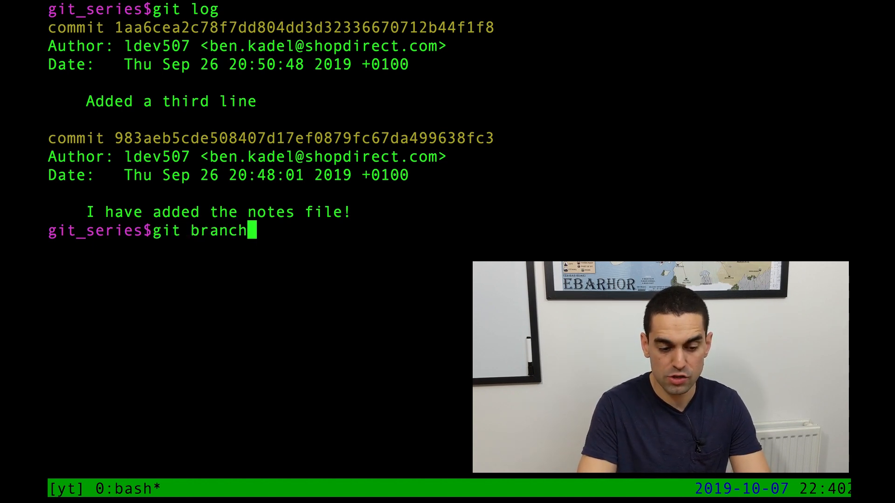
pyautogui.write('" "')
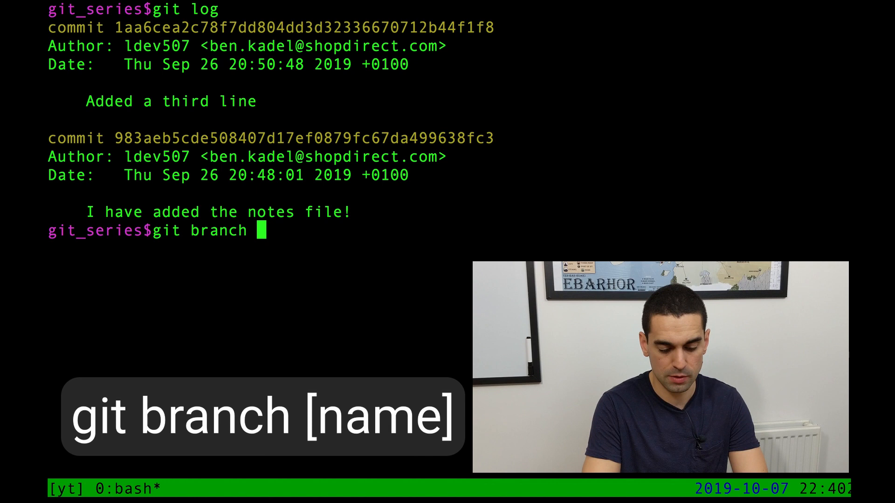
pyautogui.write('test')
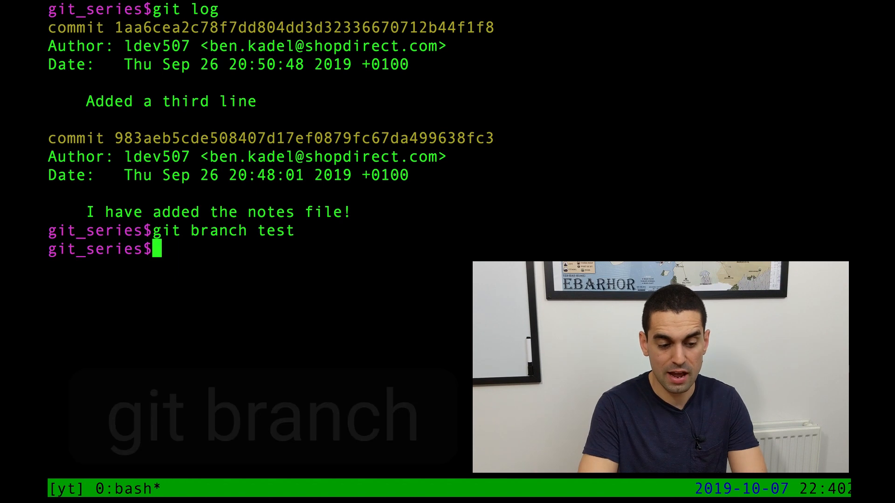
pyautogui.write('git branch')
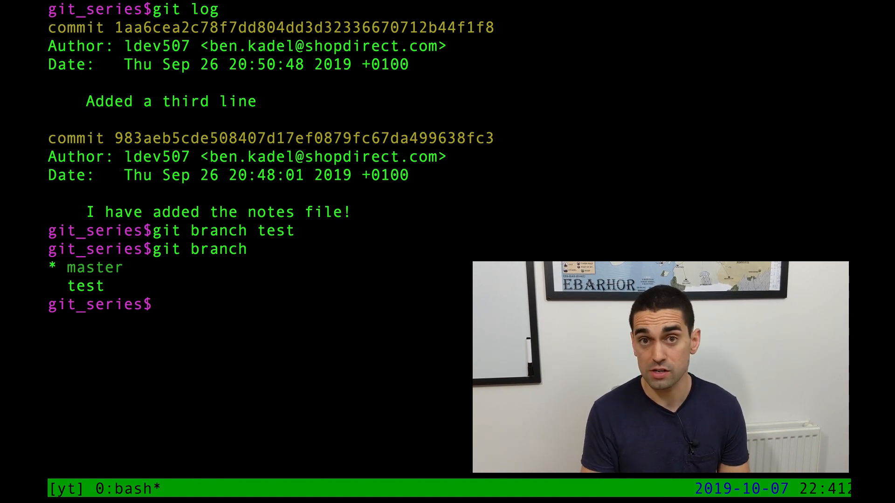
# - Check out the test branch, confirm it is current, and review its log
pyautogui.write('git')
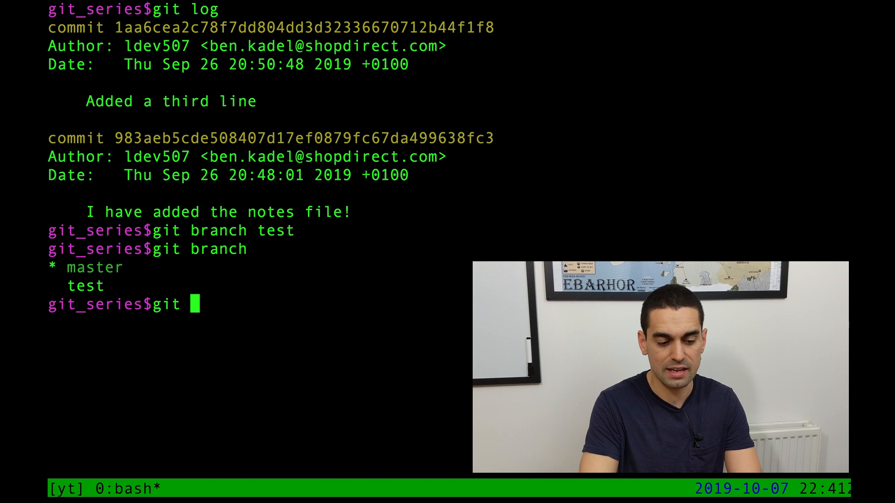
pyautogui.write('checkout')
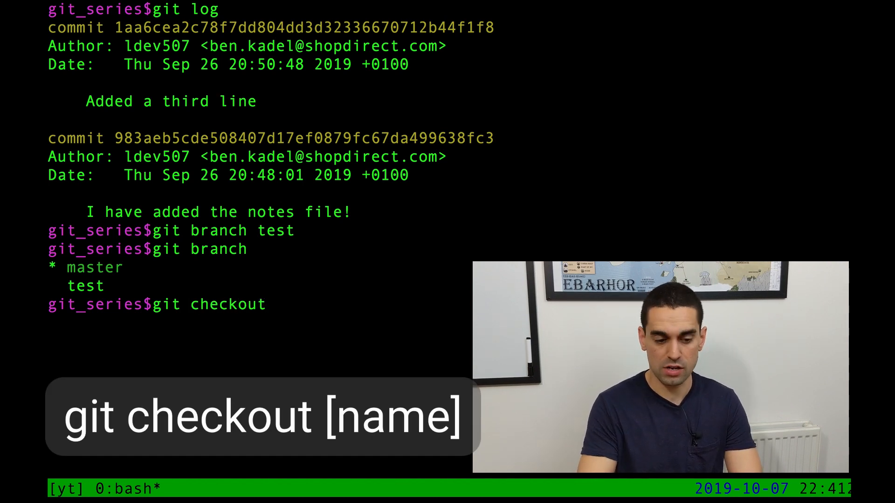
pyautogui.write('test')
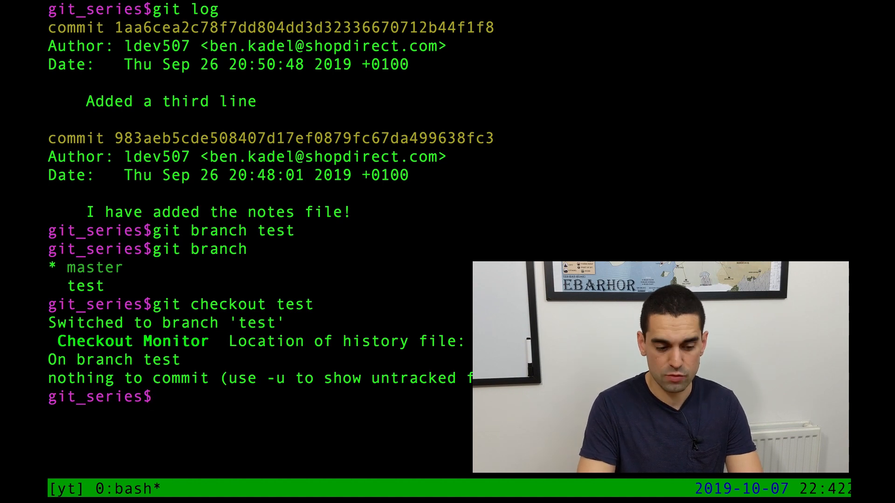
pyautogui.write('git branch')
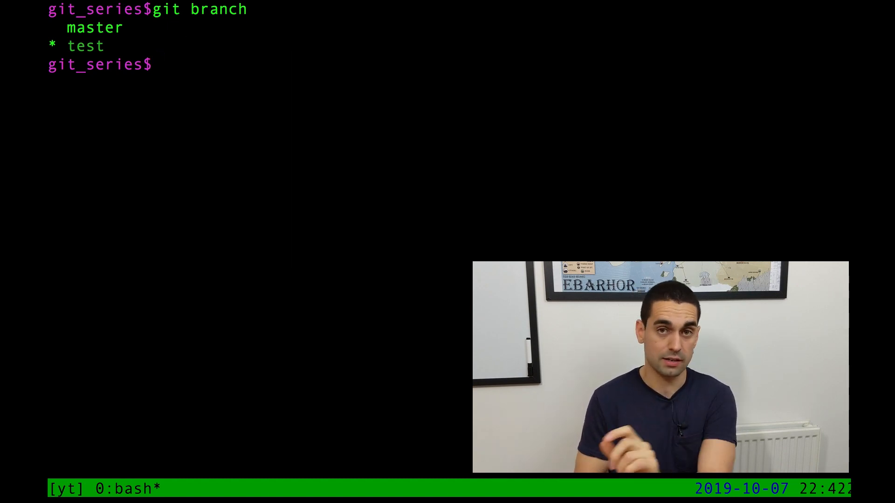
pyautogui.write('git log')
pyautogui.write('git checkout mast')
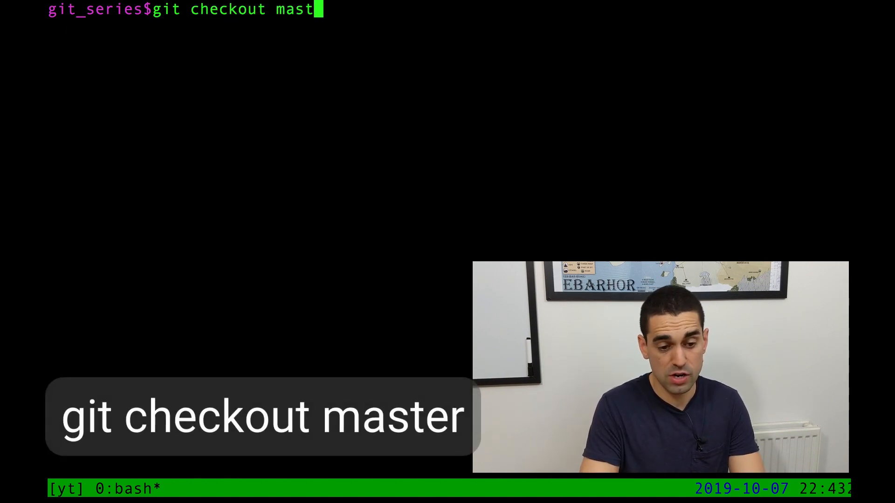
# - Return to master and delete the test branch with git branch -d test
pyautogui.write('er')
pyautogui.write('git branch')
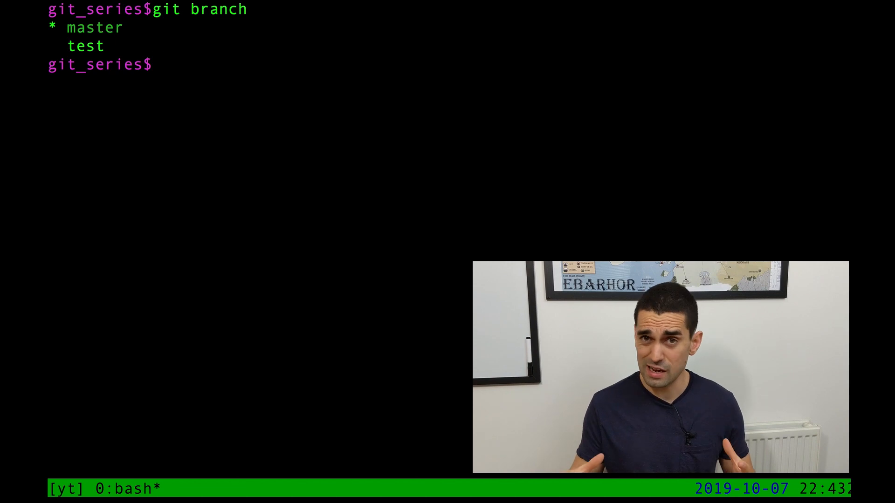
pyautogui.write('g')
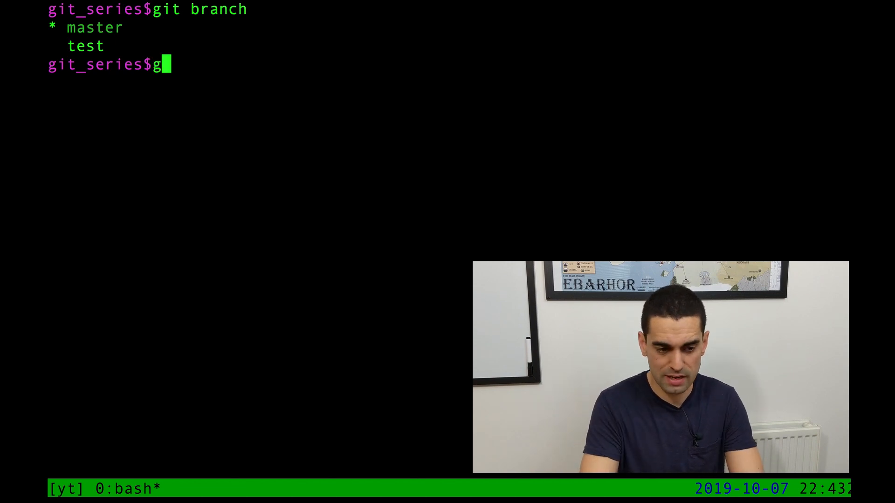
pyautogui.write('it branch -')
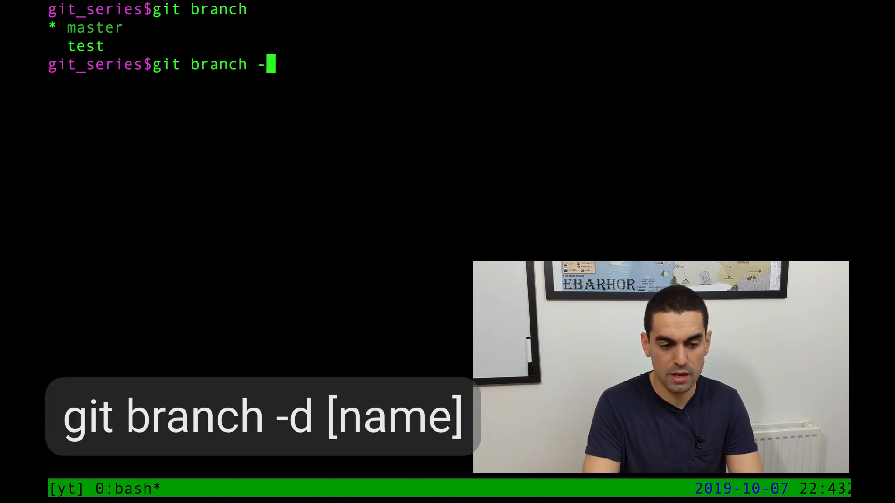
pyautogui.write('d')
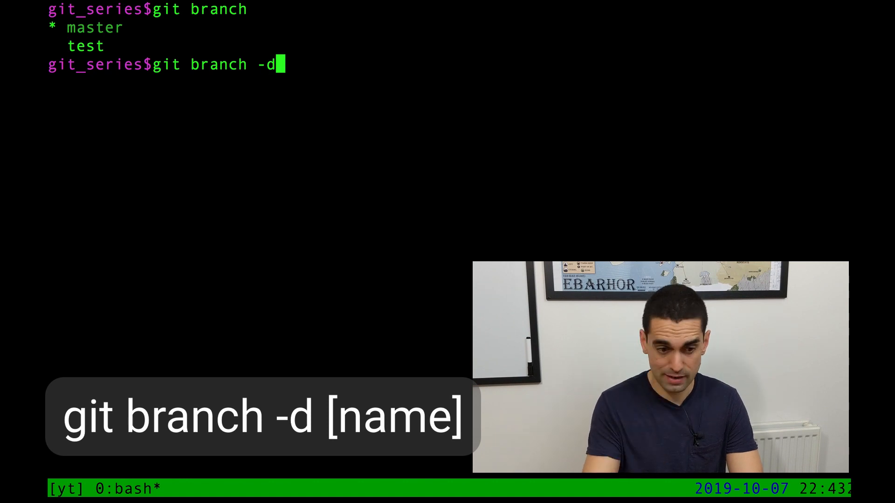
pyautogui.write('test')
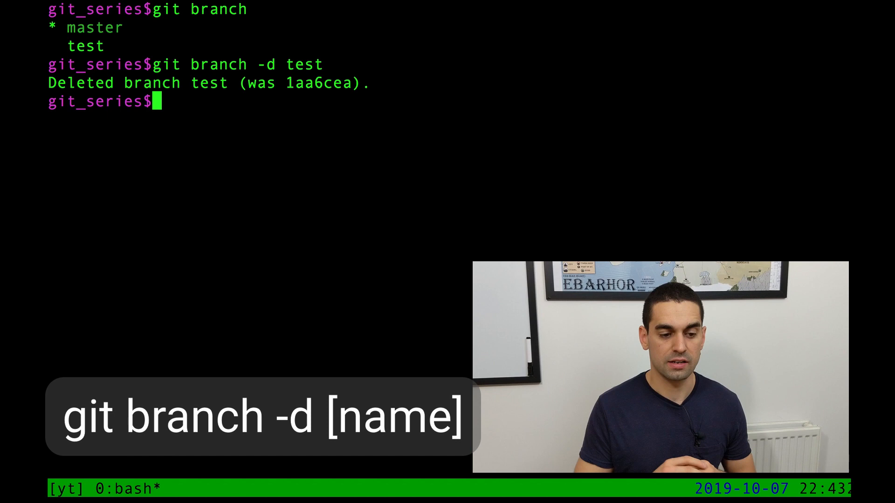
pyautogui.write('gi')
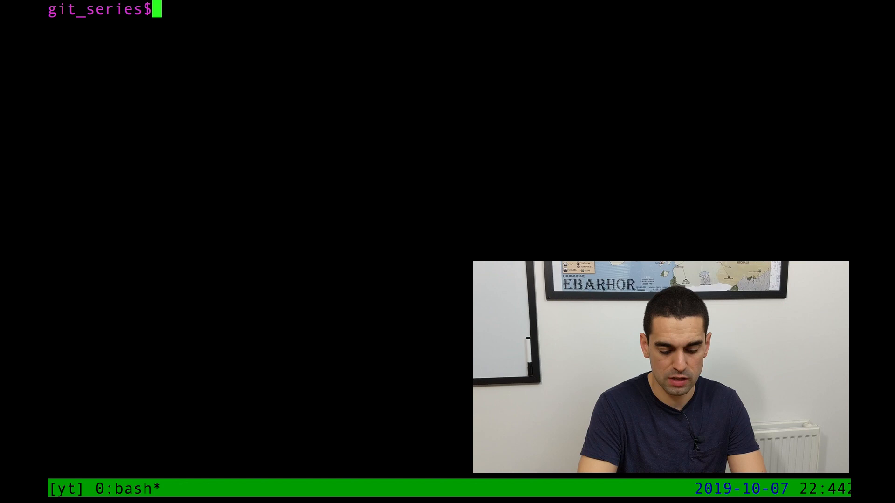
# - Create and switch to a new branch named other with git checkout -b other
pyautogui.write('git checkout')
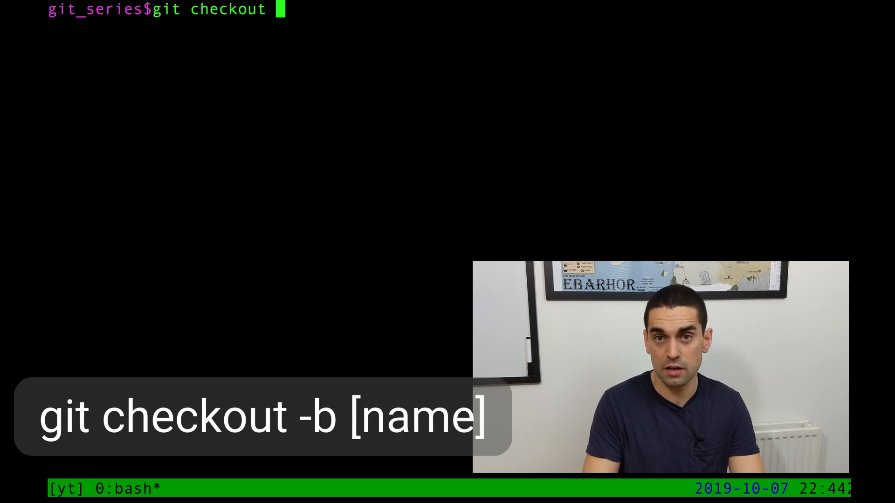
pyautogui.write('-b')
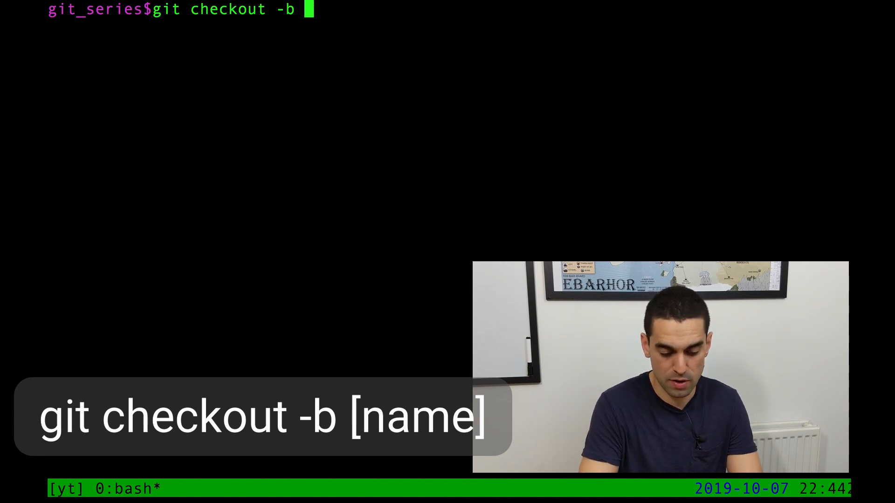
pyautogui.write('other')
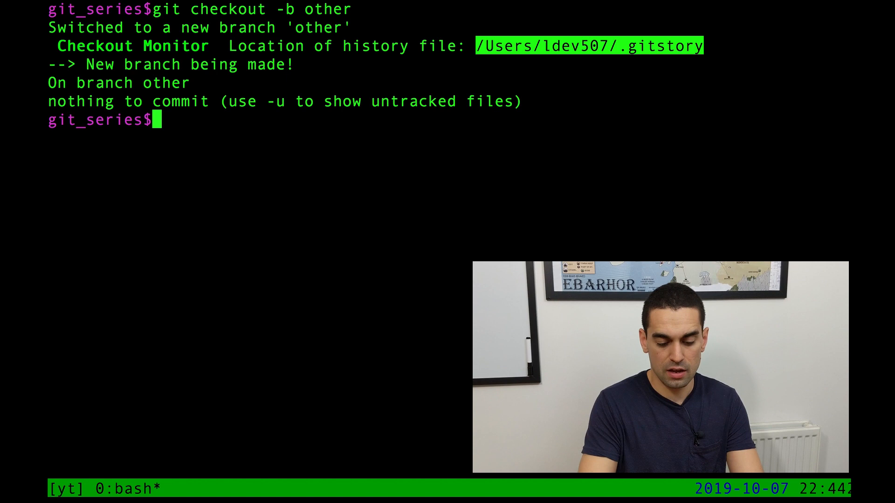
pyautogui.write('git branch')
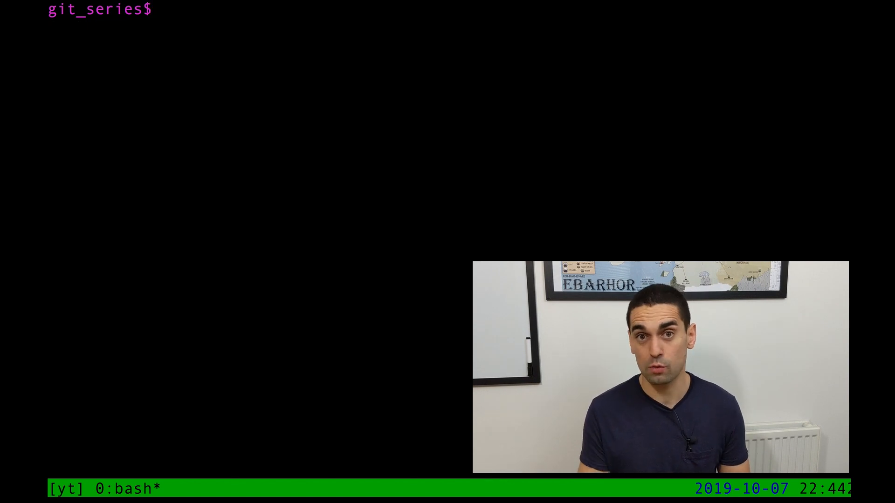
# - List branches to confirm other is the current branch
pyautogui.write('git')
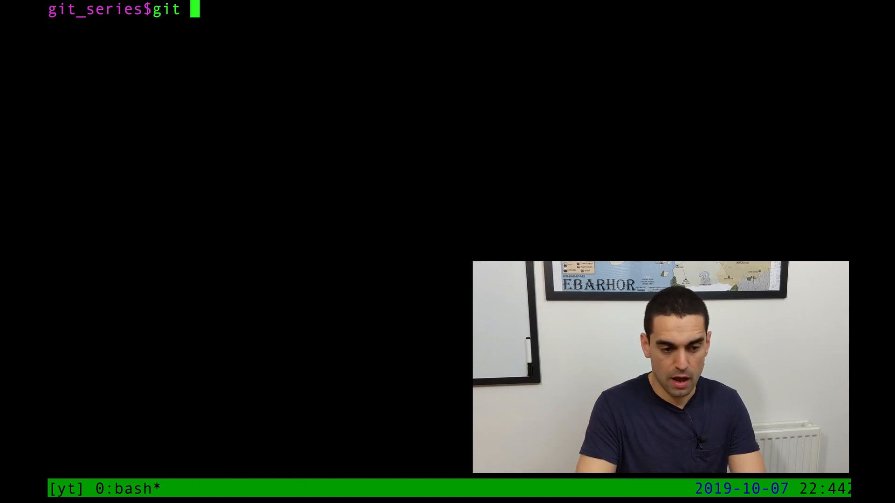
pyautogui.write('branch')
pyautogui.write('ls')
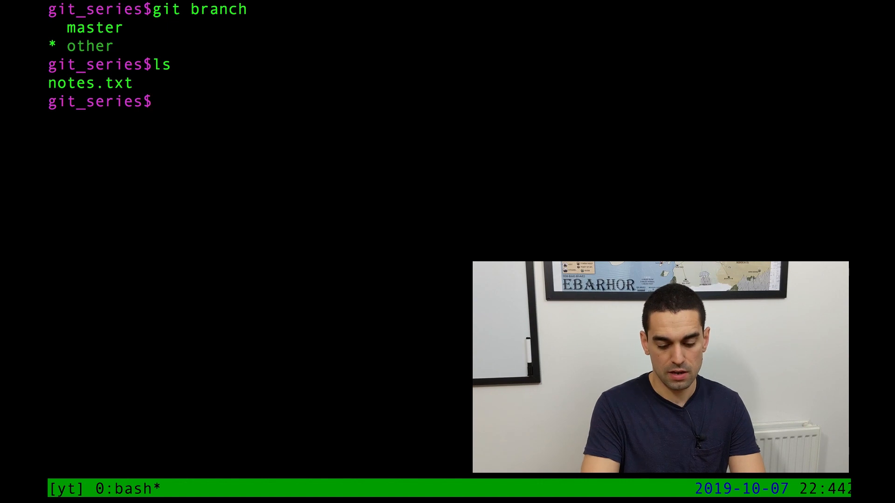
# - Start abc.txt in vim with the line 'This is a new file'
pyautogui.write('vim a')
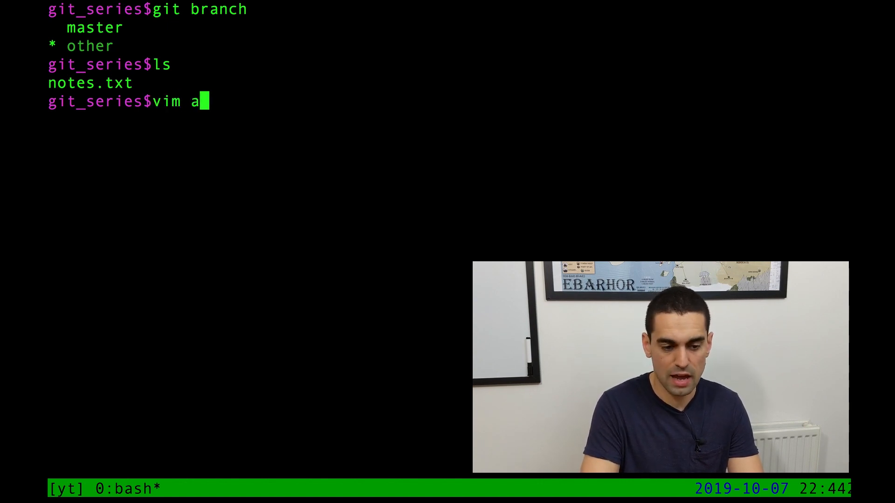
pyautogui.write('bc.txt')
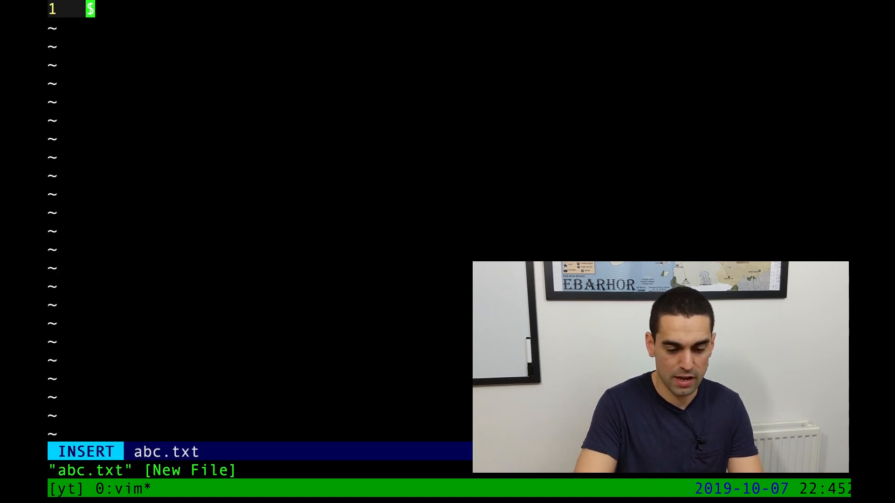
pyautogui.write('This')
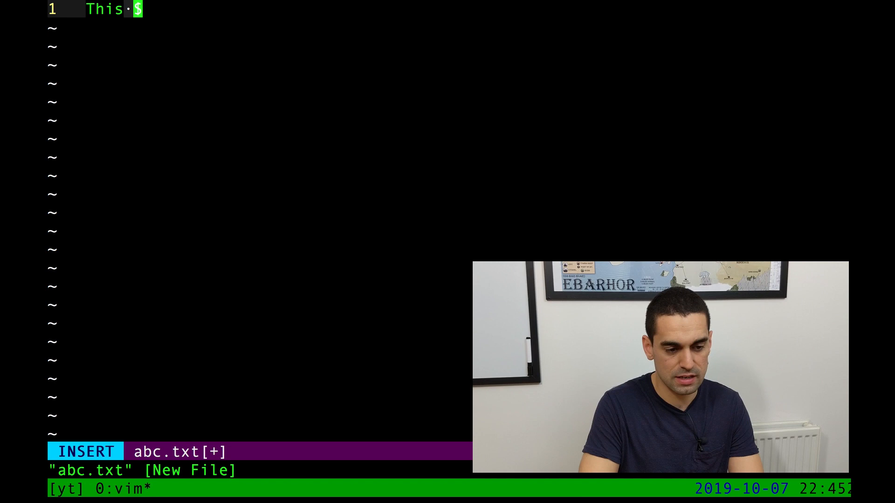
pyautogui.write('is a new file')
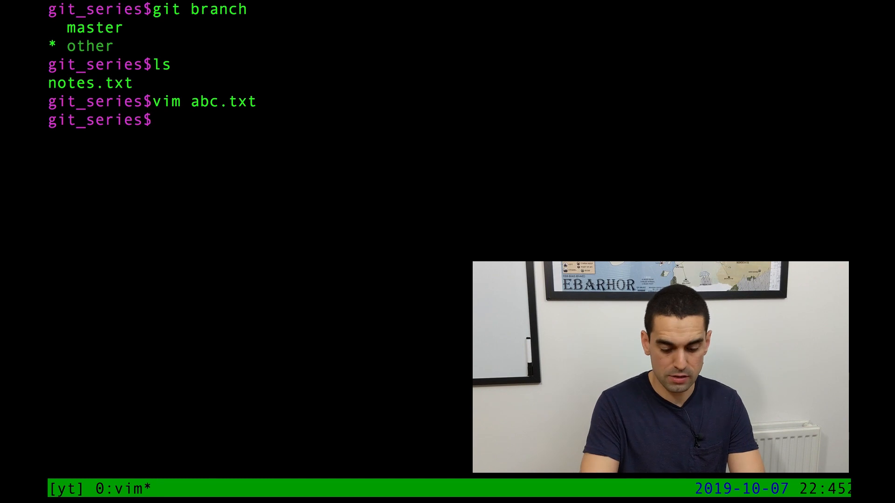
# - Check git status to see abc.txt reported as untracked on other
pyautogui.write('git status')
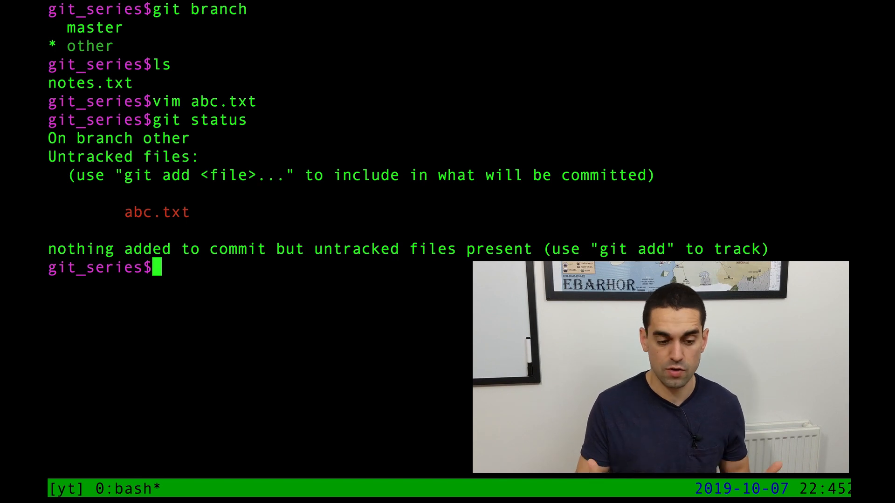
pyautogui.write('git a')
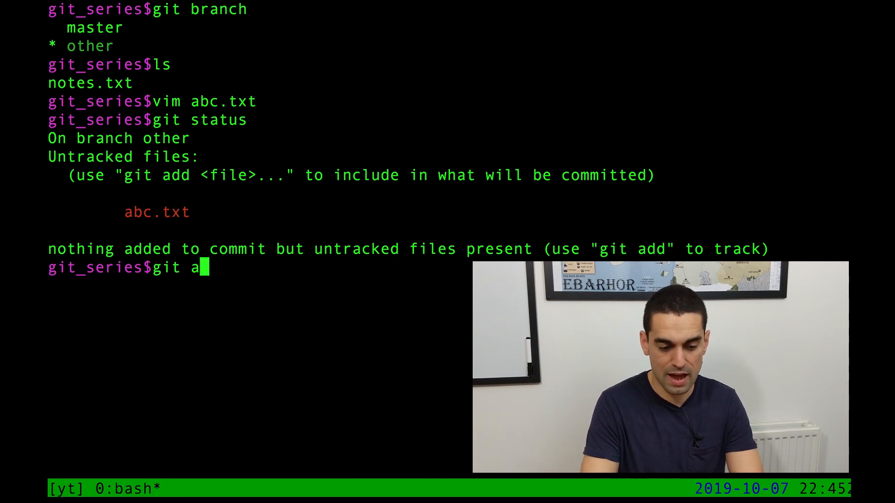
# - Stage abc.txt with git add . and confirm it shows as a new file
pyautogui.write('dd .')
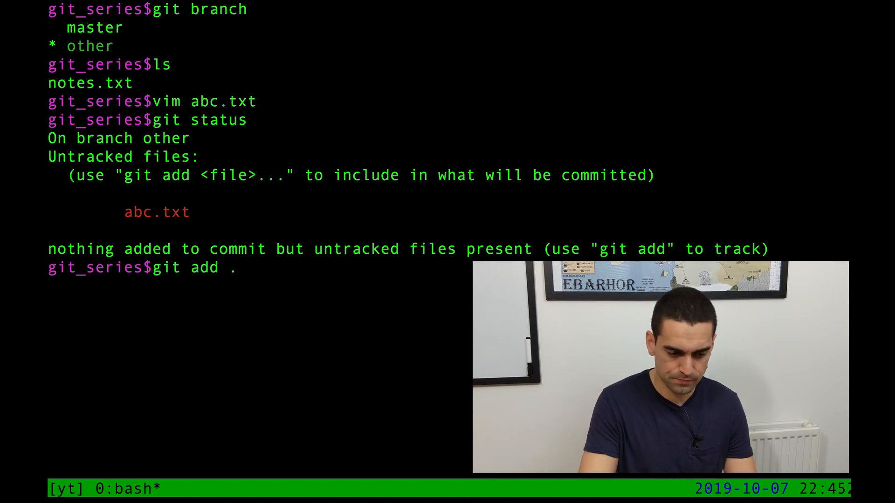
pyautogui.write('git')
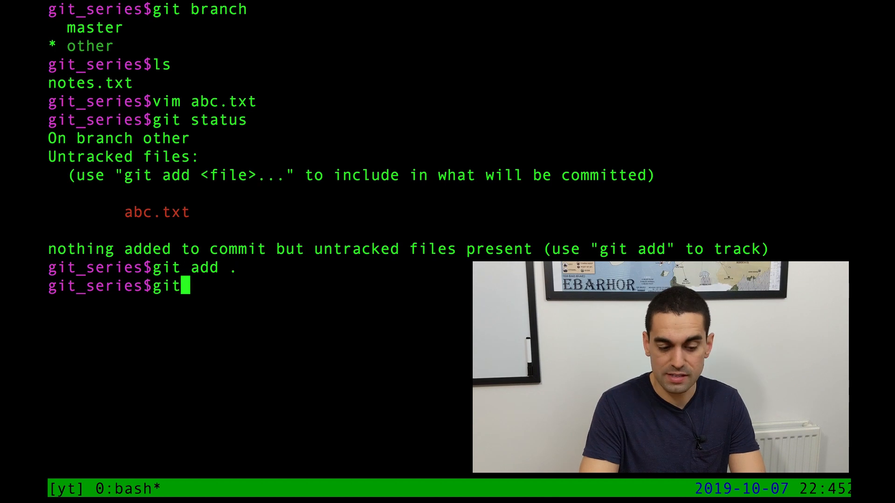
pyautogui.write('status')
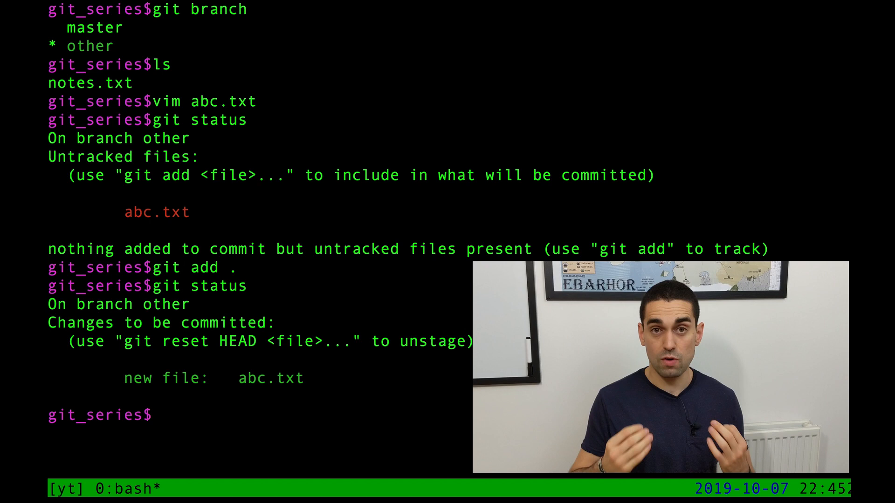
# - Commit the staged file with the message 'here is a OTHER commit'
pyautogui.write('git com')
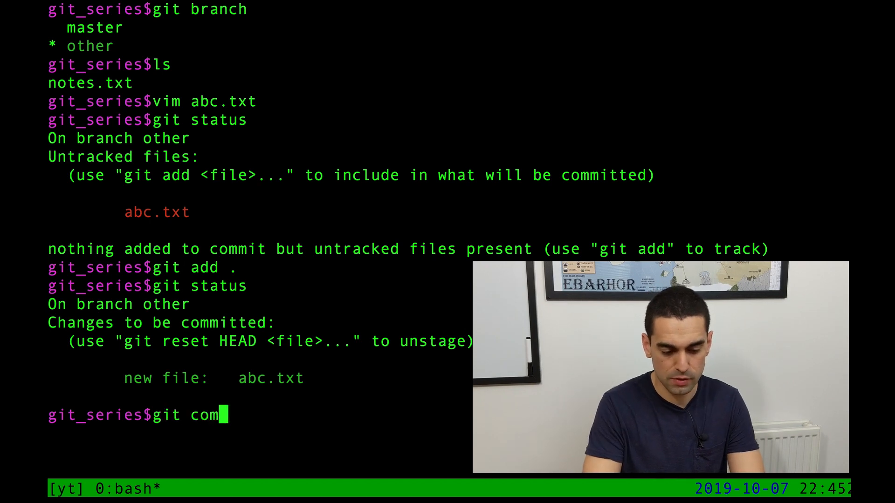
pyautogui.write('mit -m "here is a')
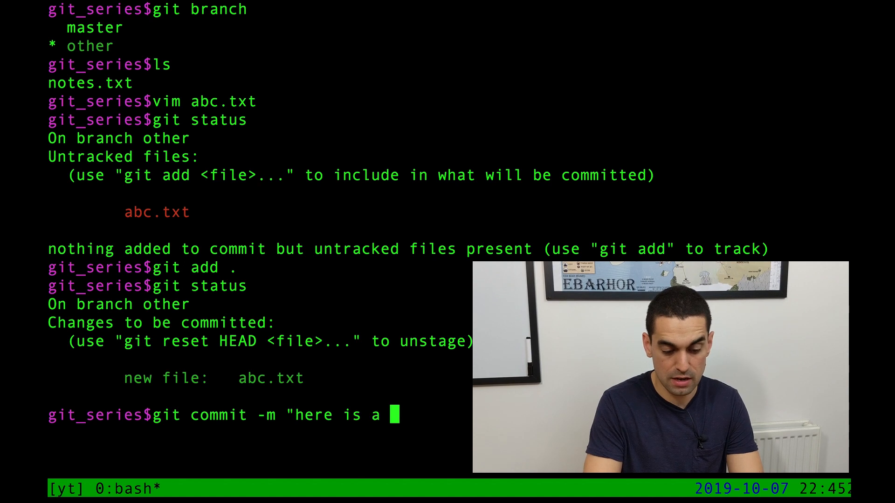
pyautogui.write('OTHER com')
pyautogui.write('git lo')
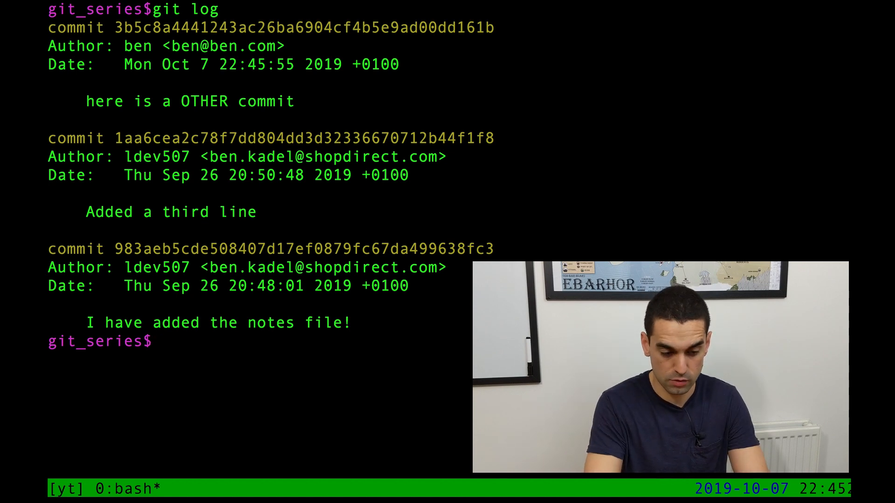
# - List the branches after reviewing other's history with the OTHER commit on top
pyautogui.write('git branch')
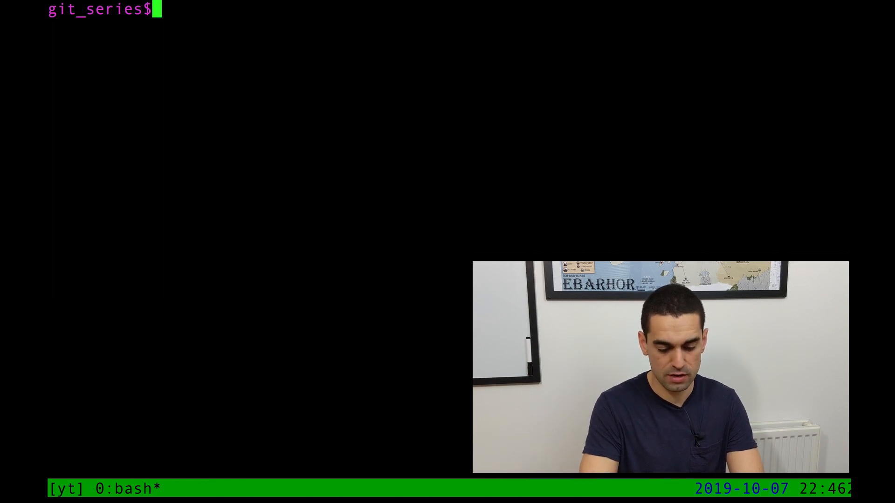
# - Check out master and confirm its log has only the two older commits and ls shows only notes.txt
pyautogui.write('git chec')
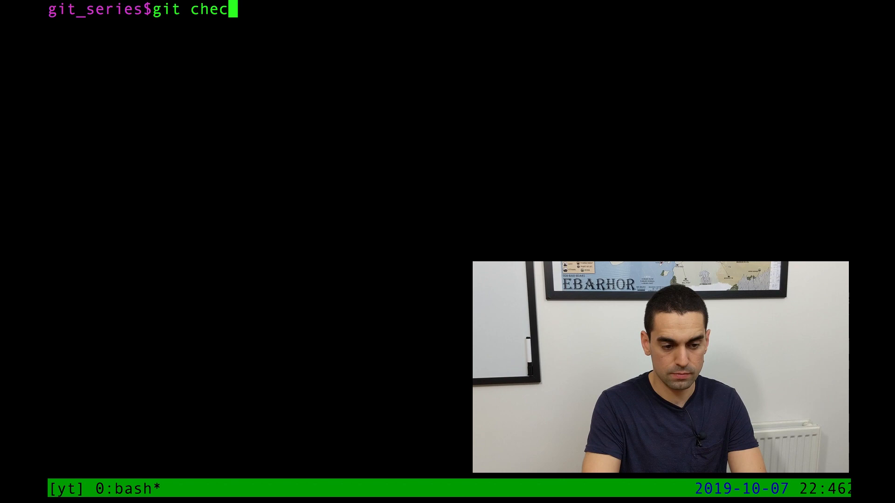
pyautogui.press('Return')
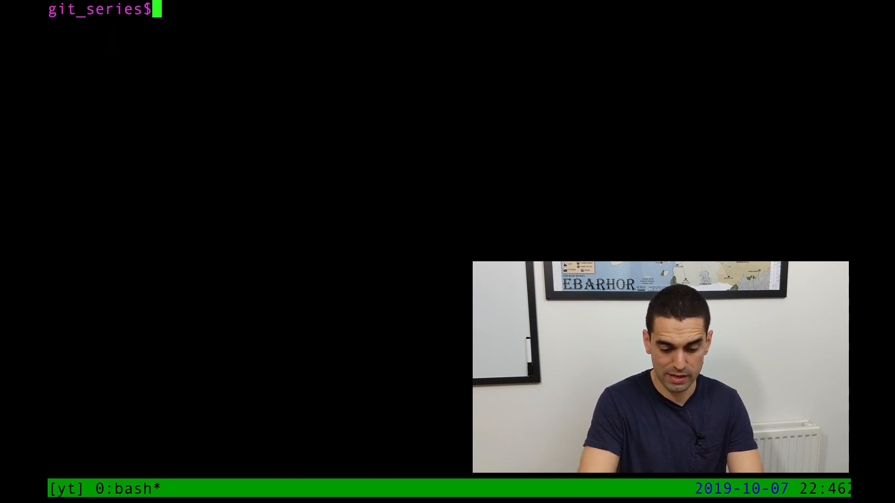
pyautogui.write('git branch')
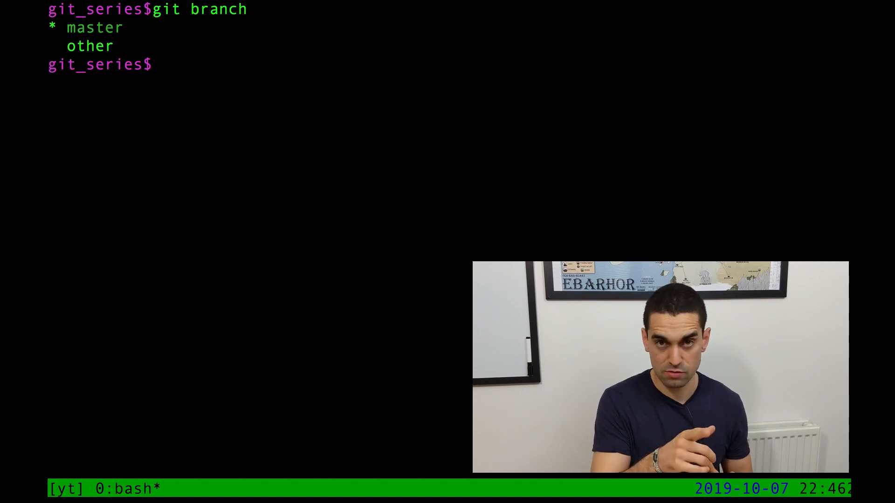
pyautogui.write('git log')
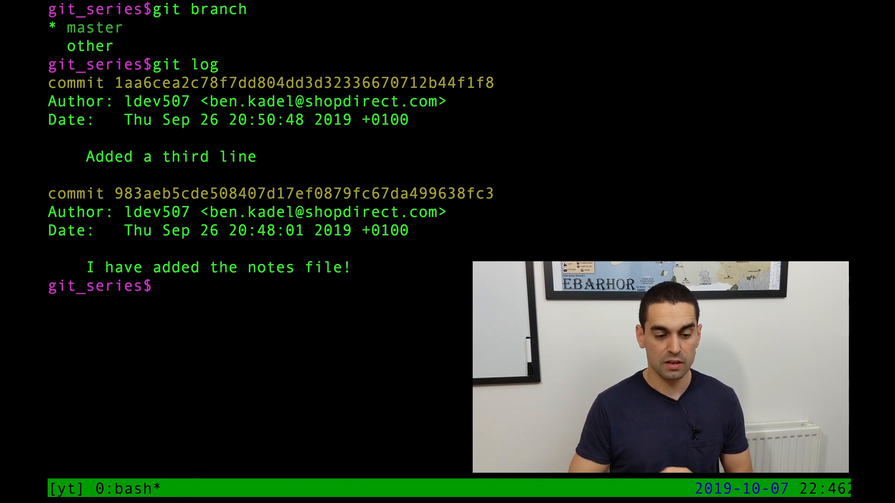
pyautogui.write('ls')
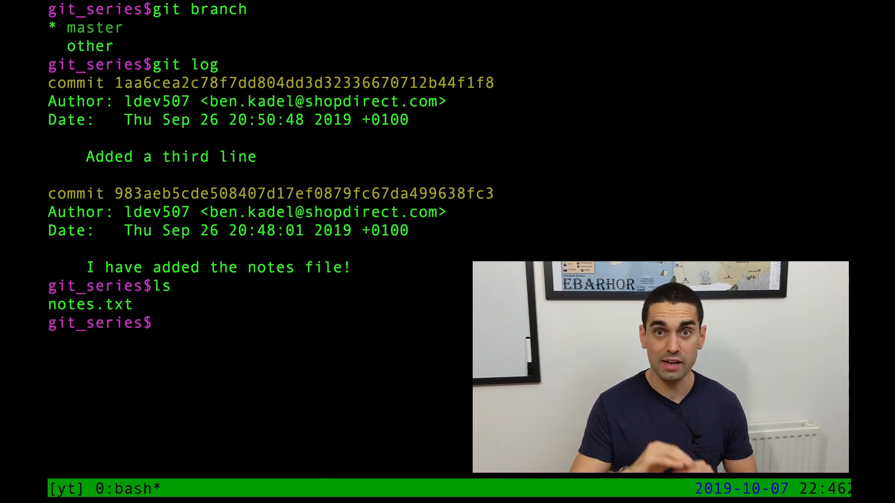
pyautogui.write('git c')
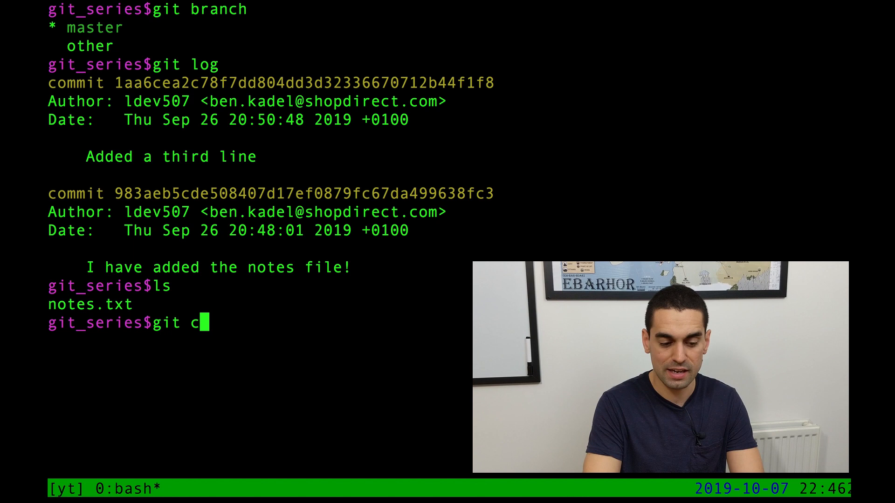
# - Switch back to other, show abc.txt contains 'This is a new file', and review the log
pyautogui.write('hecko')
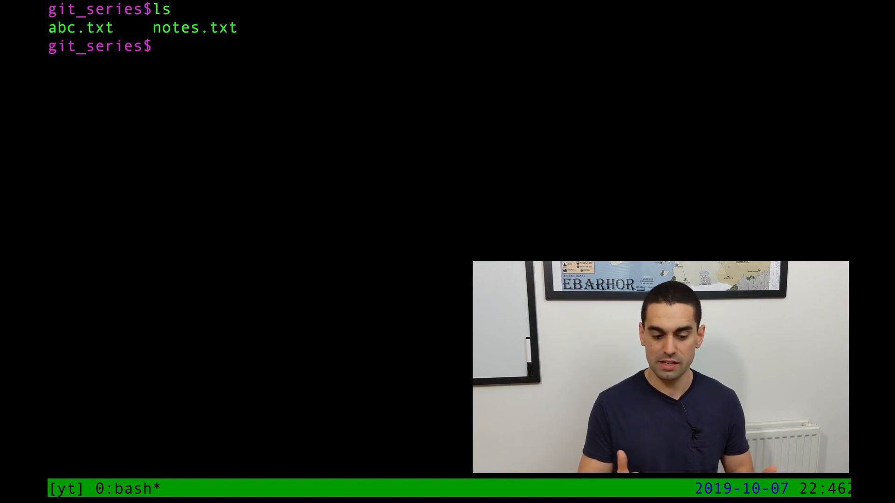
pyautogui.write('cat abc.txt')
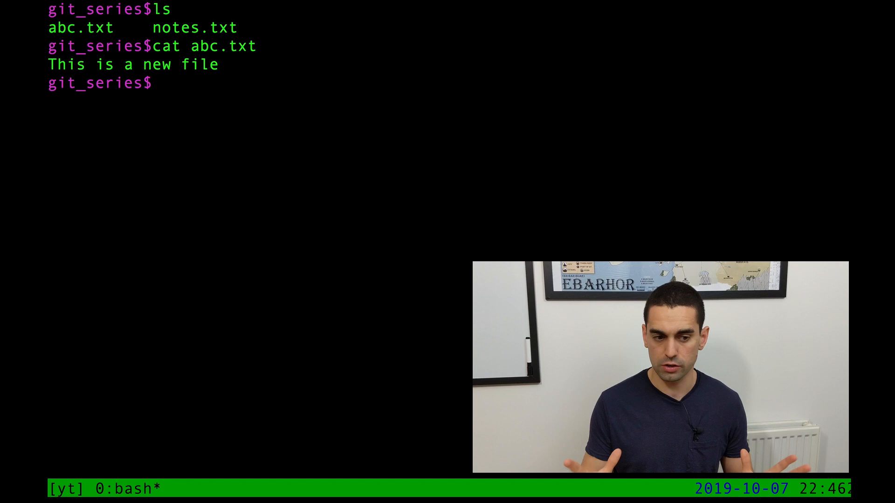
pyautogui.write('git log')
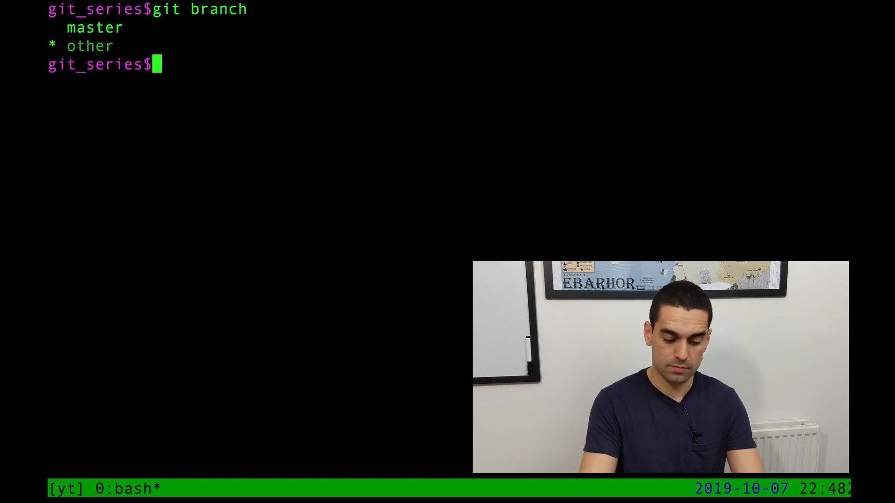
# - Append the line "This is a brand new line" to notes.txt in vim and save with :wq
pyautogui.write('ls')
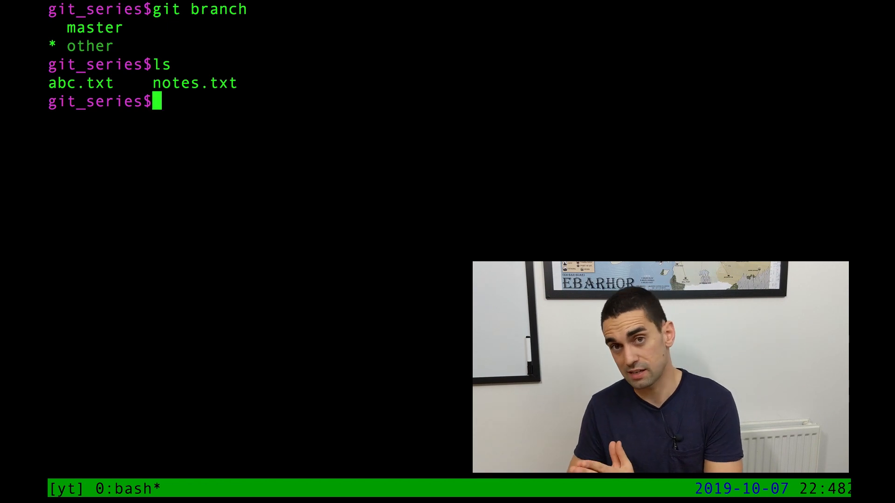
pyautogui.write('v no')
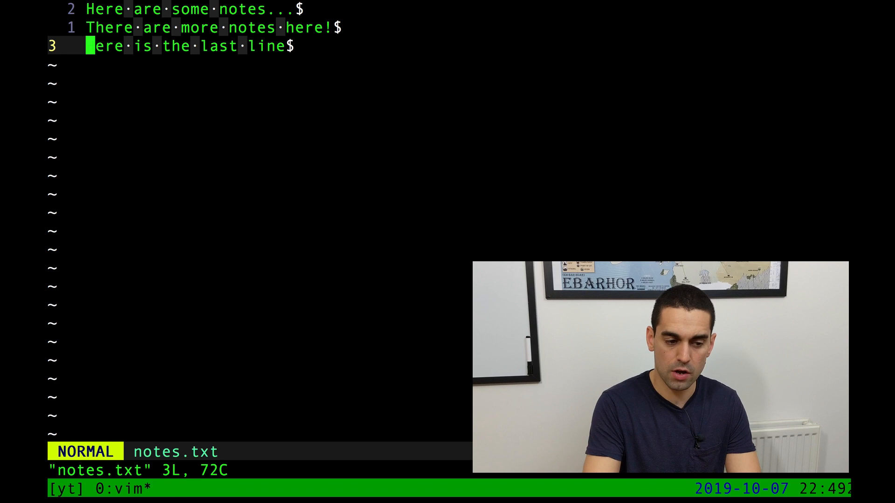
pyautogui.write('This is a brand new line')
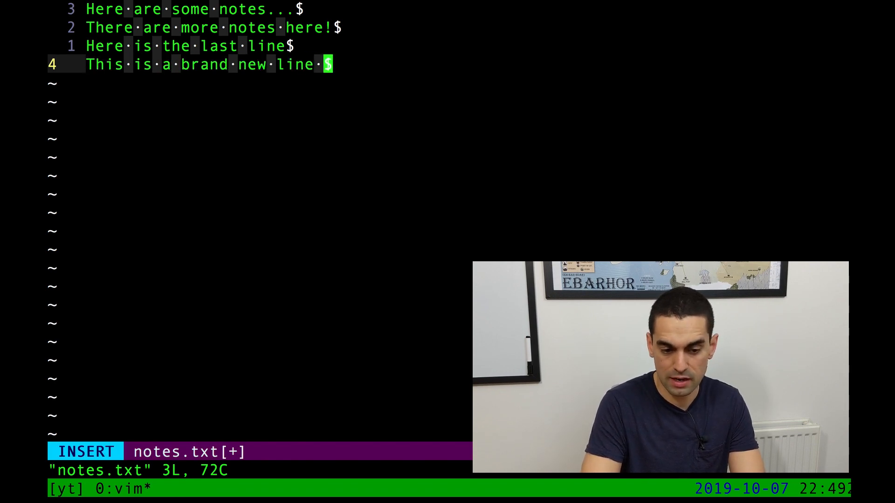
pyautogui.write('in the oterh')
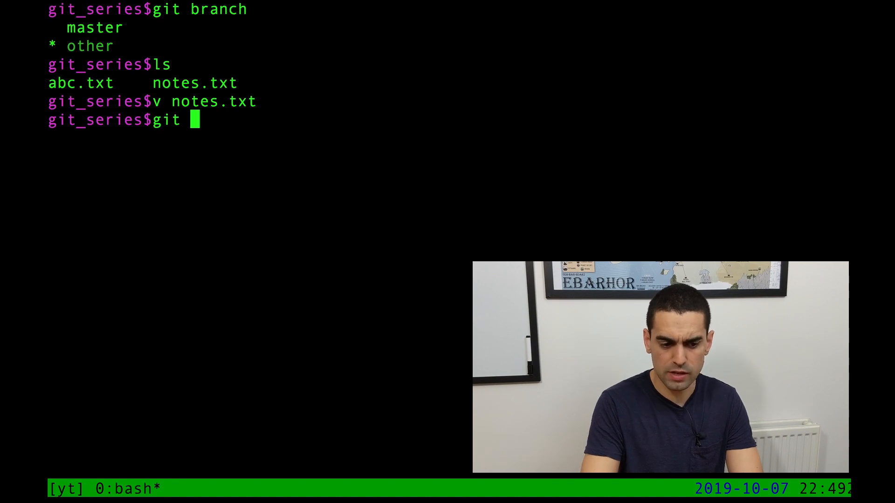
# - Stage the modified notes.txt with git add . and commit it with message "rubbish"
pyautogui.write('status')
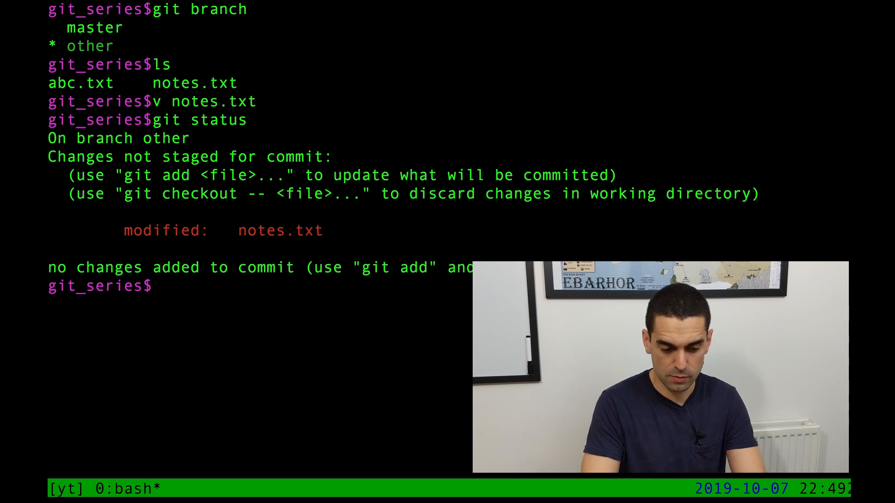
pyautogui.write('git add .')
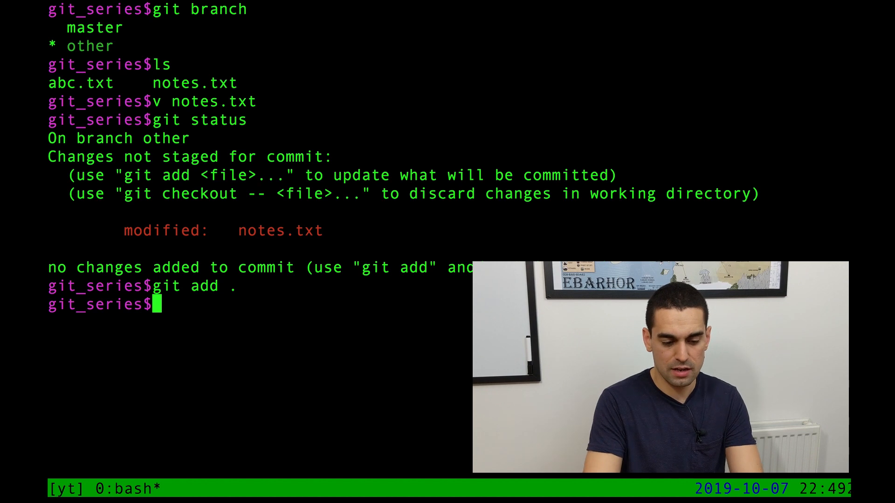
pyautogui.write('git commit -m')
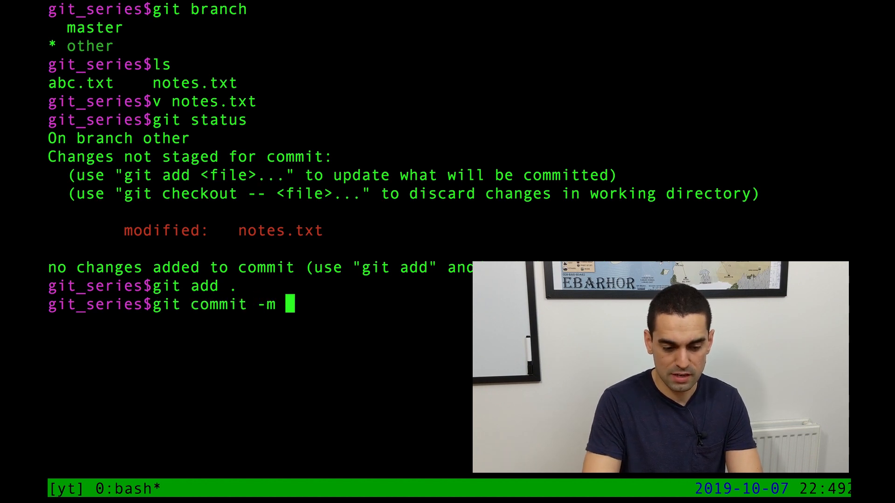
pyautogui.write('"r')
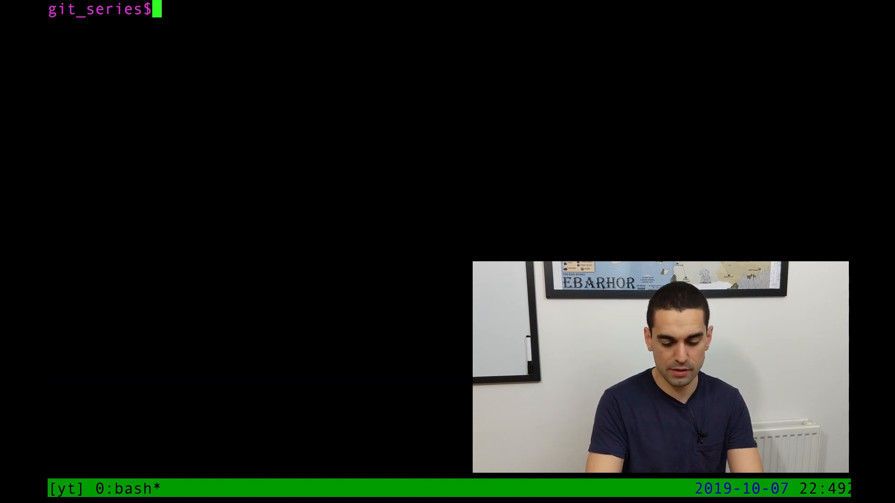
# - Check git log and branches, then checkout master where ls lists only notes.txt
pyautogui.write('git log')
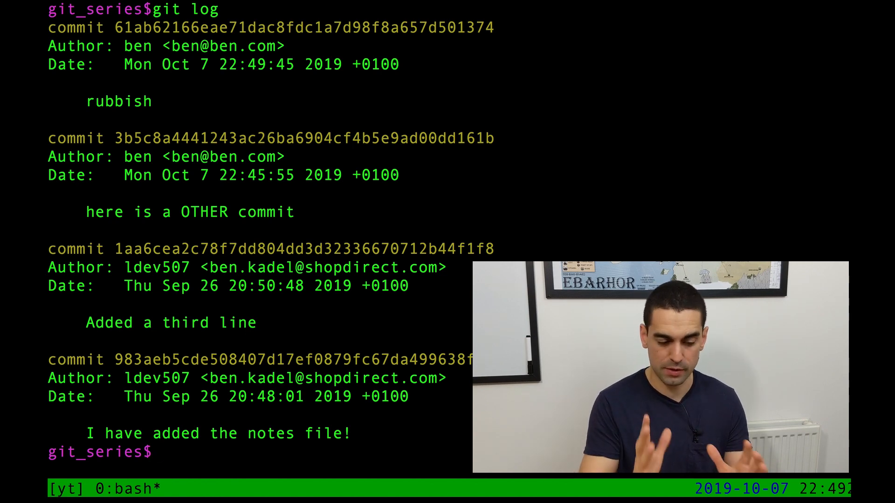
pyautogui.write('git branch')
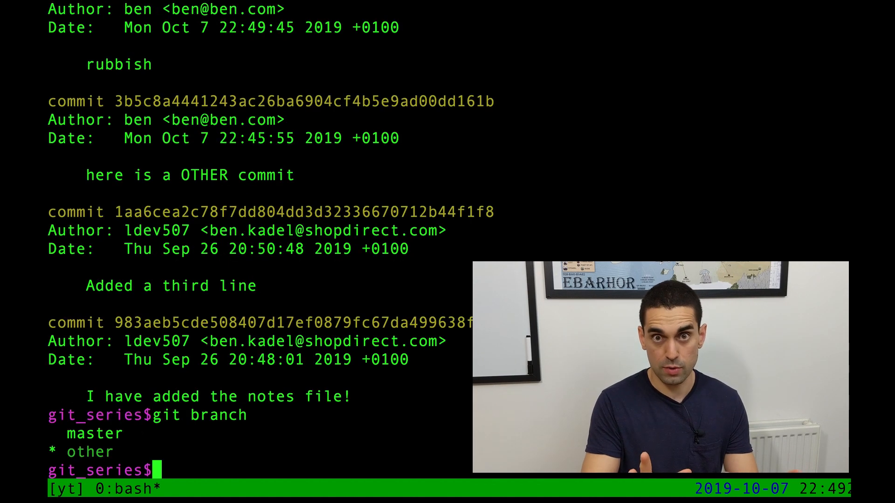
pyautogui.write('git check')
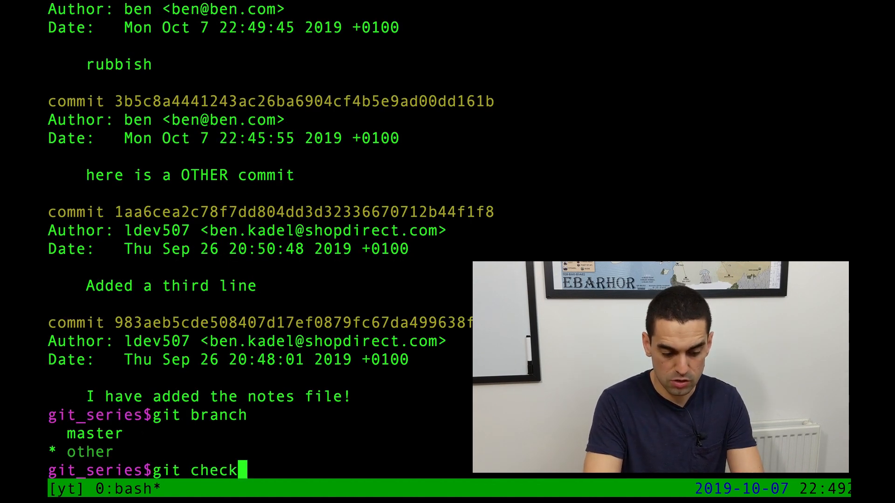
pyautogui.write('out master')
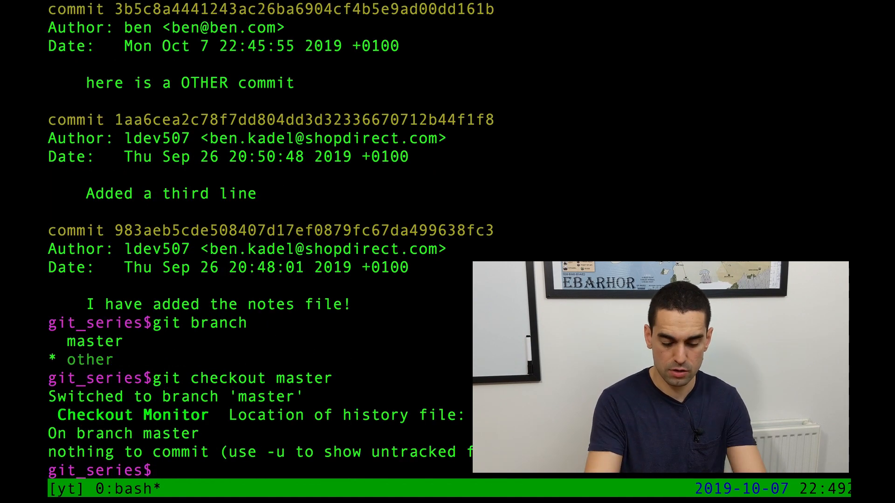
pyautogui.write('ls')
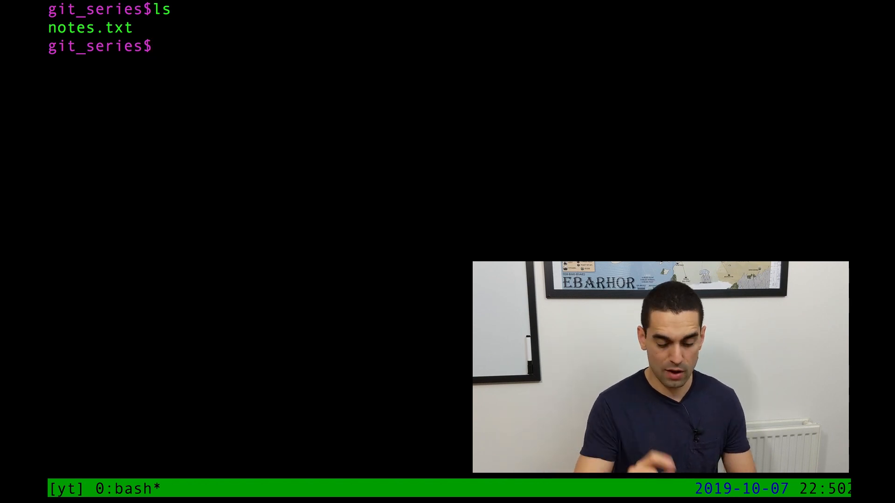
# - Inspect notes.txt on master, checkout other, and list branches showing other current
pyautogui.write('v')
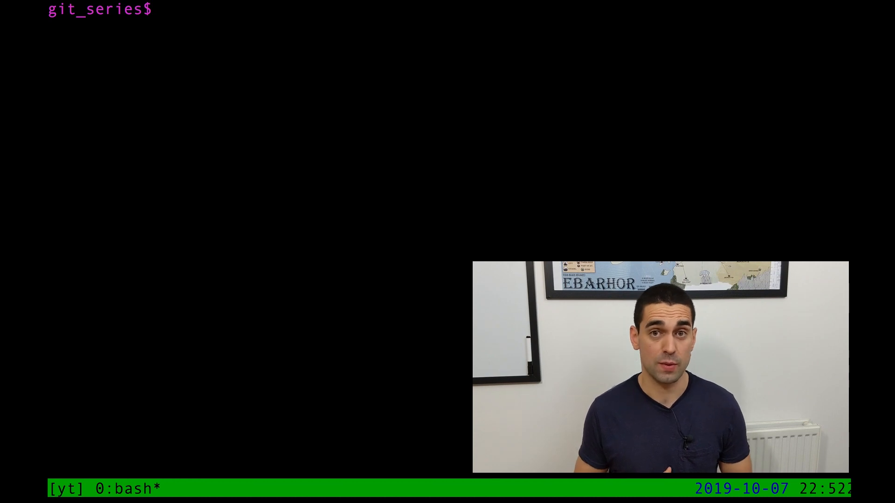
pyautogui.write('git branch')
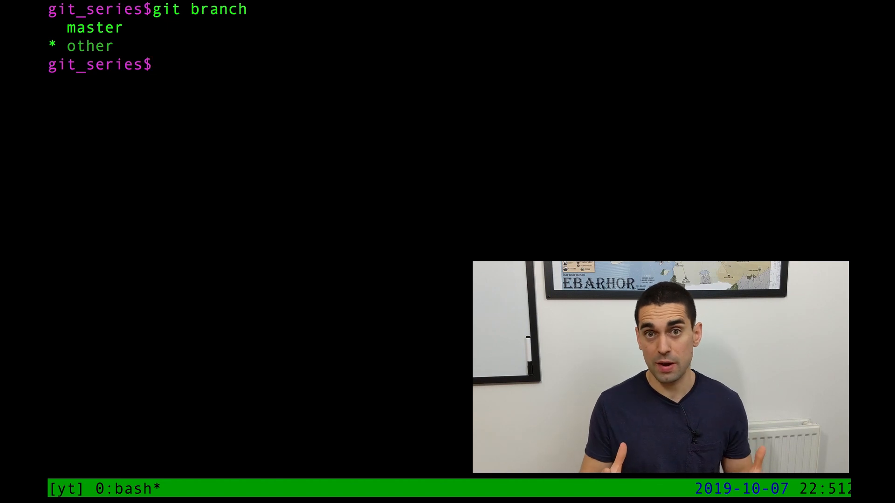
# - Rename the current branch other to feature with git branch -m feature and verify the branch list
pyautogui.write('git branch')
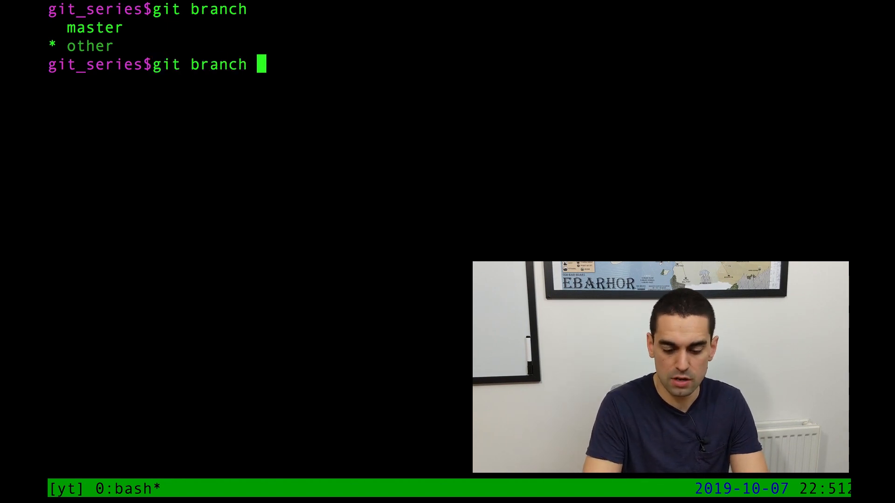
pyautogui.write('-m')
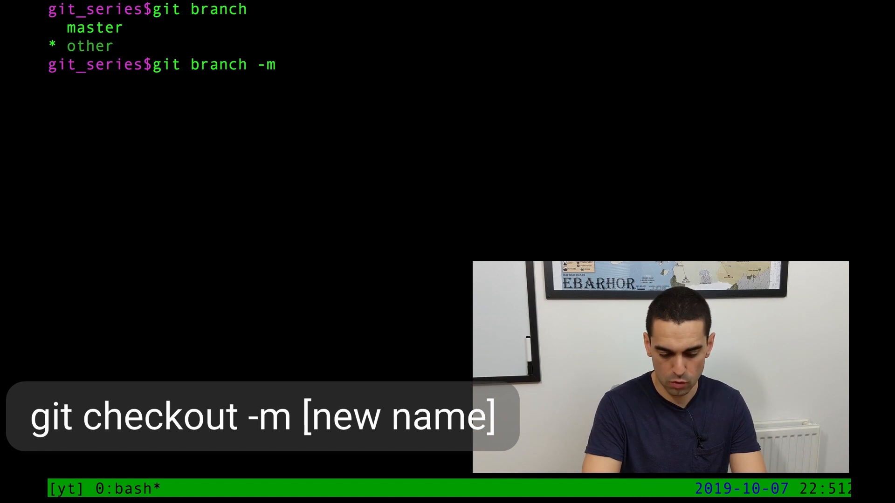
pyautogui.write('featu')
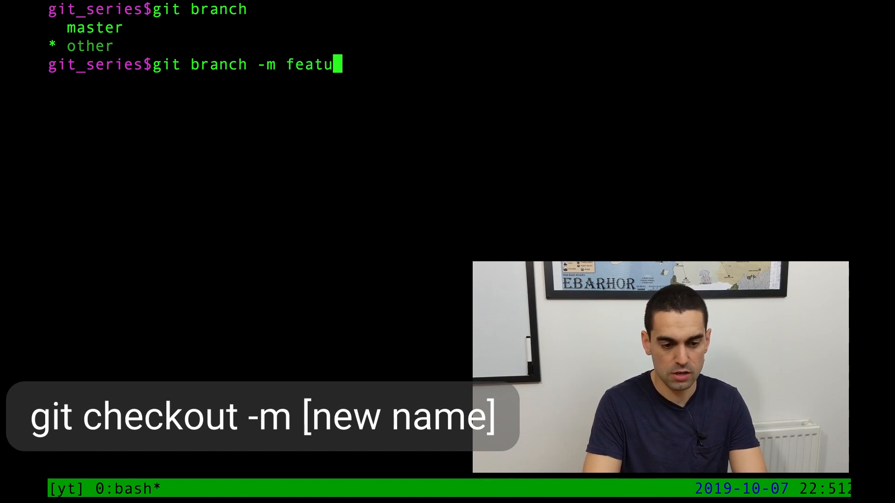
pyautogui.write('re')
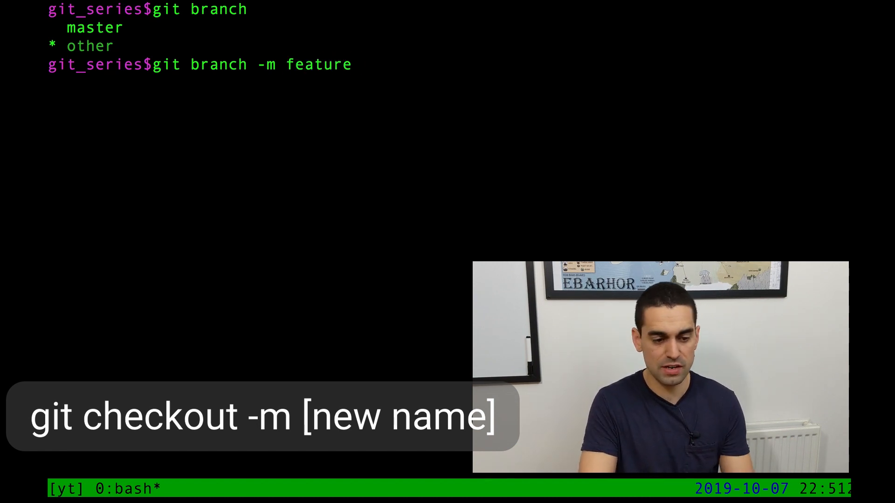
pyautogui.write('git b')
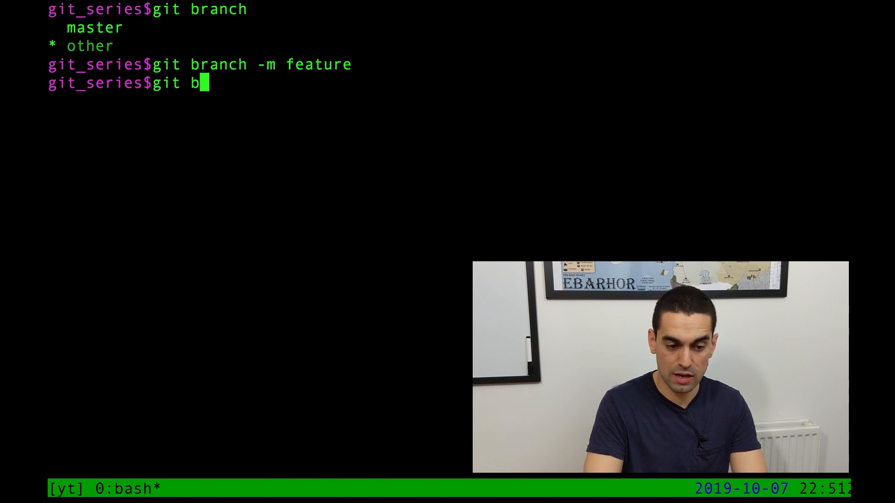